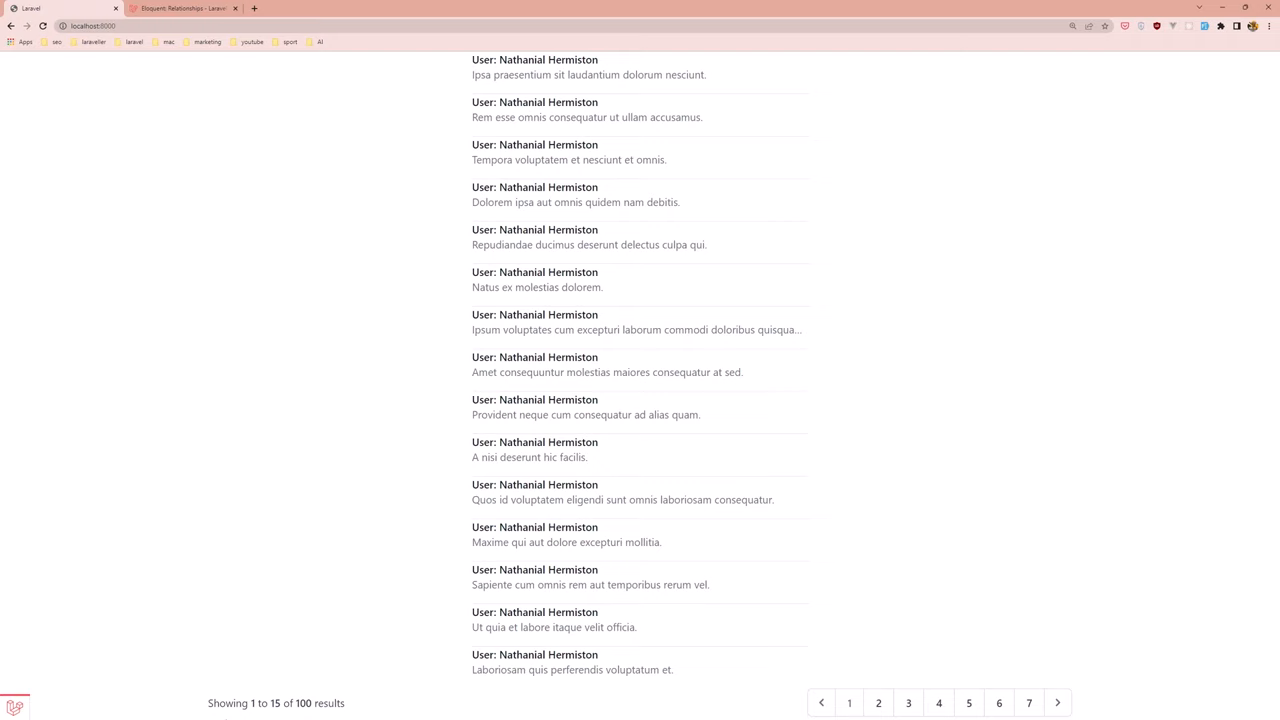
Review the web.php route and welcome.blade.php view, check Post.php's user() relationship, then return to web.php
{"action": "double_click", "coordinate": [548, 60]}
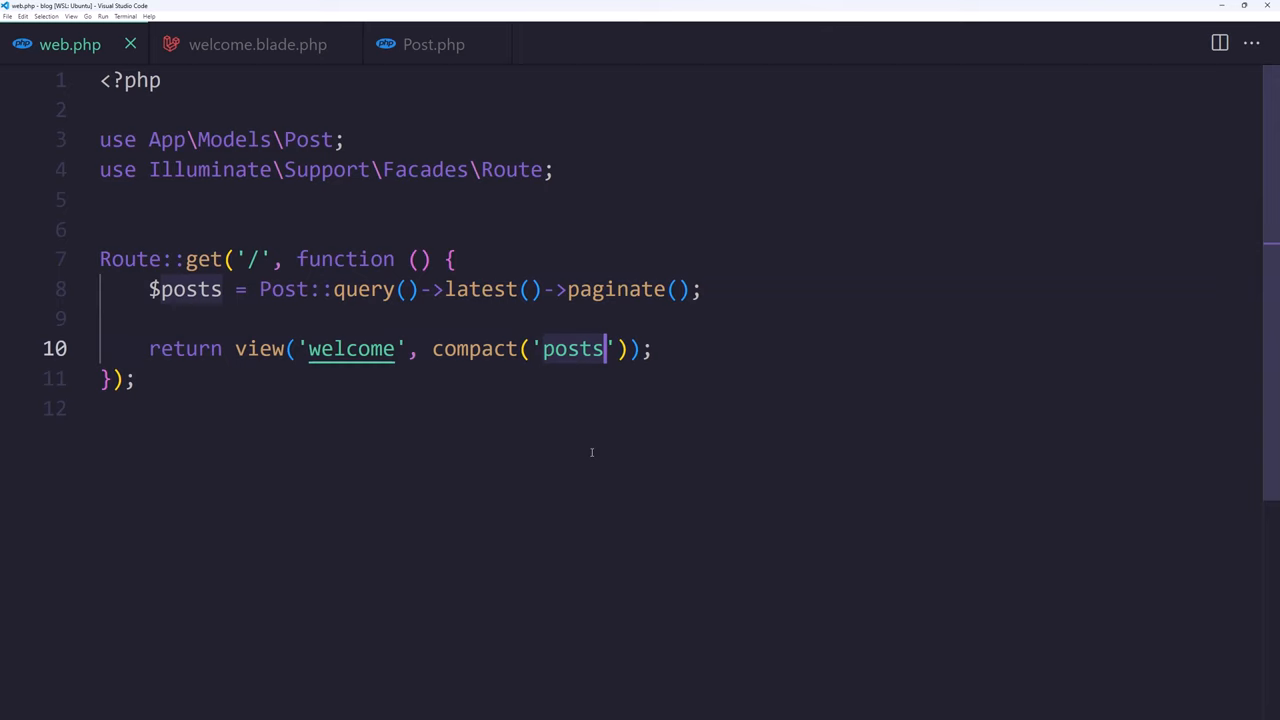
{"action": "left_click", "coordinate": [257, 44]}
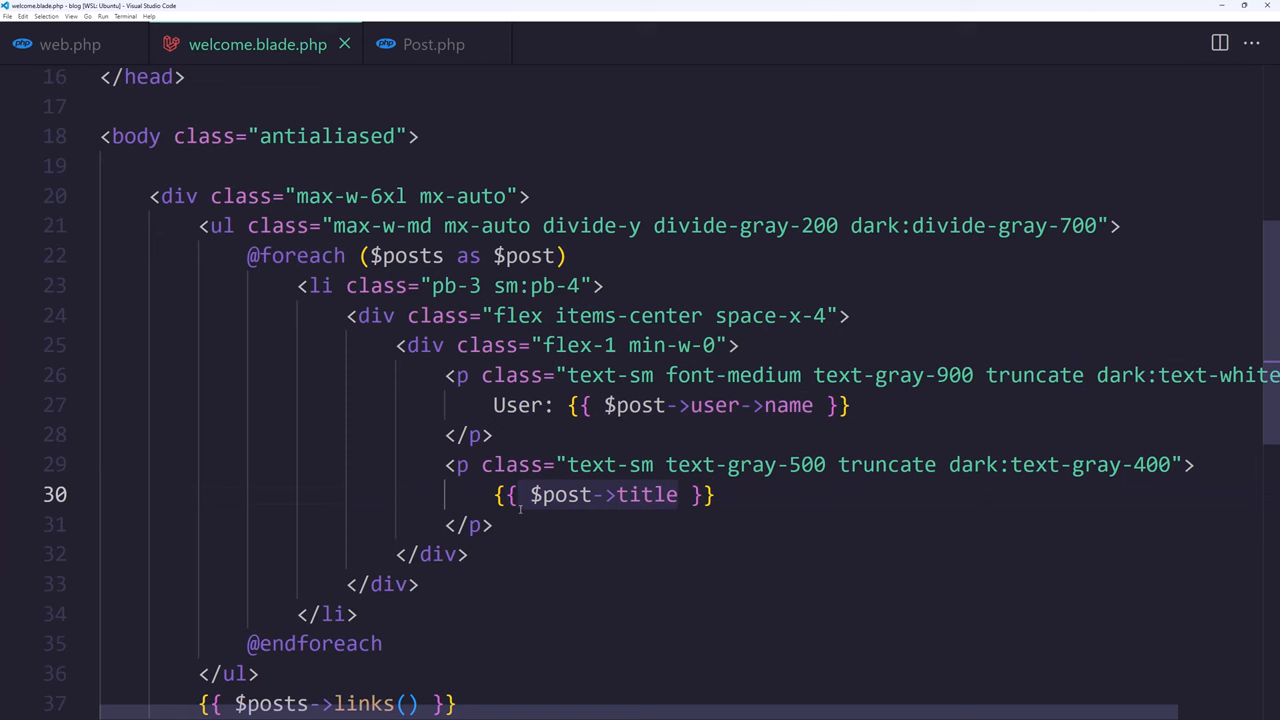
{"action": "left_click", "coordinate": [433, 44]}
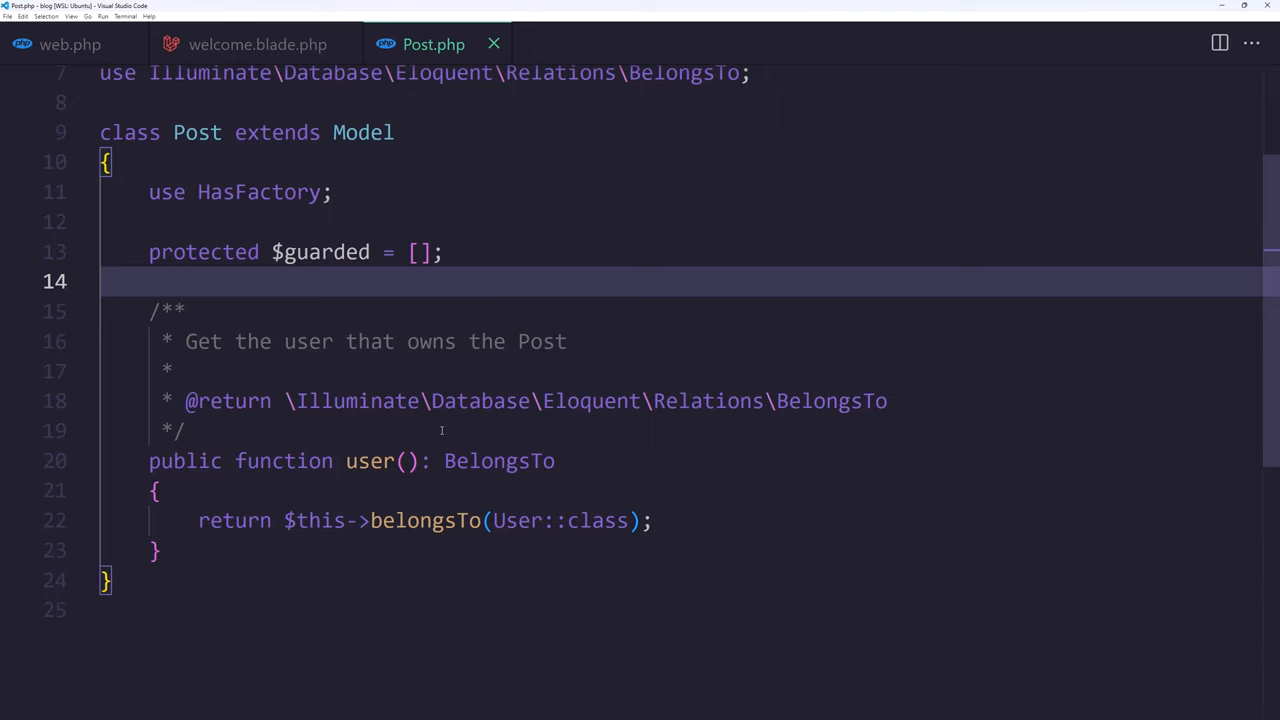
{"action": "left_click", "coordinate": [411, 461]}
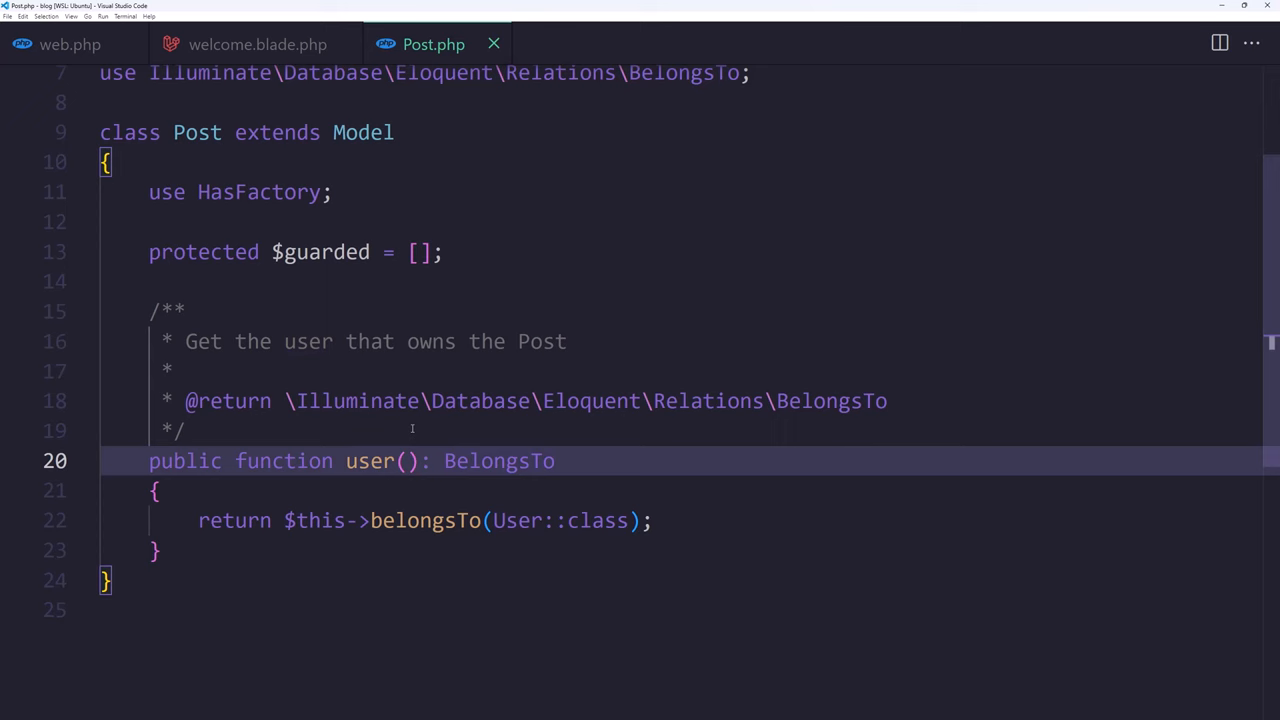
{"action": "left_click", "coordinate": [70, 44]}
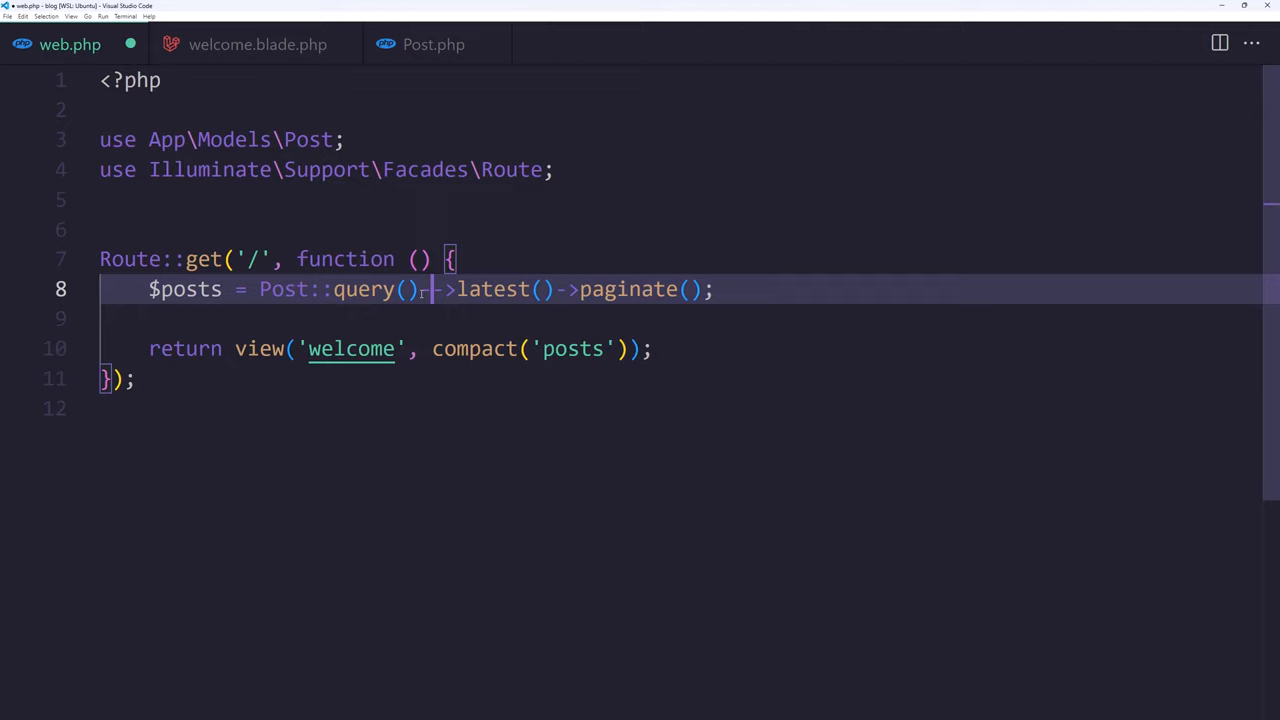
Append with() to Post::query() in web.php, checking the Post model's relationship first
{"action": "type", "text": "with()"}
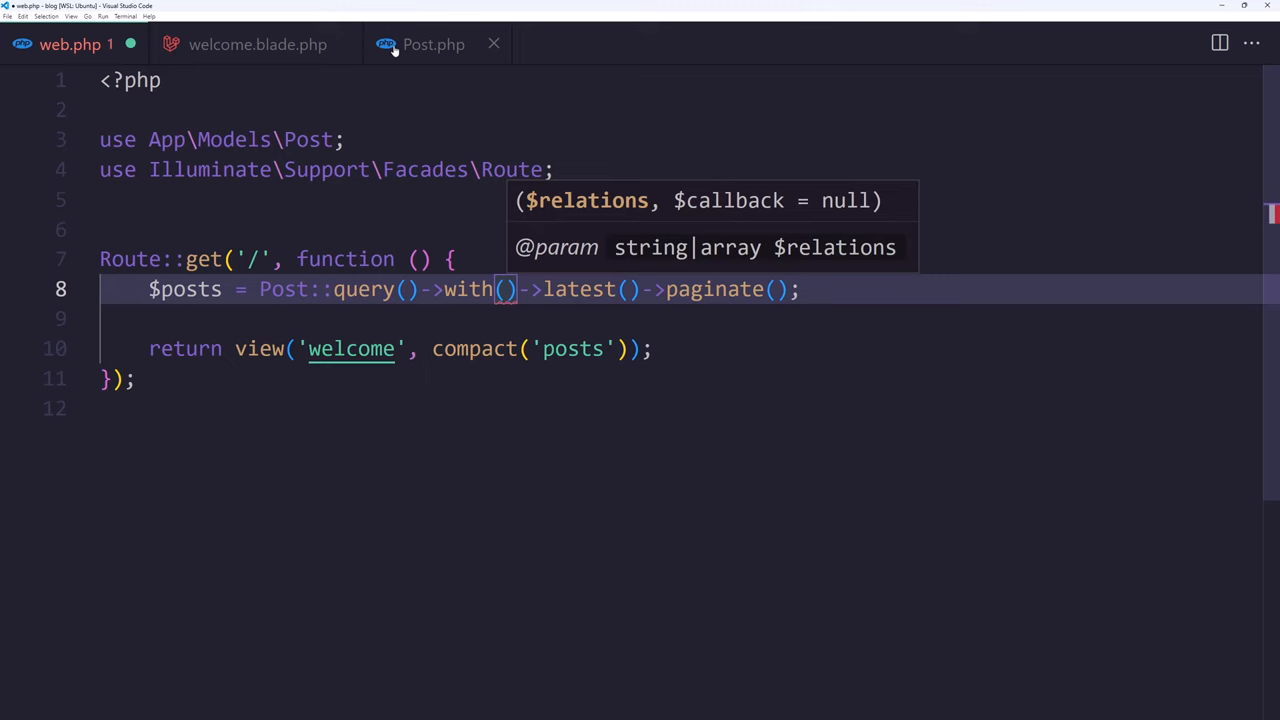
{"action": "left_click", "coordinate": [434, 44]}
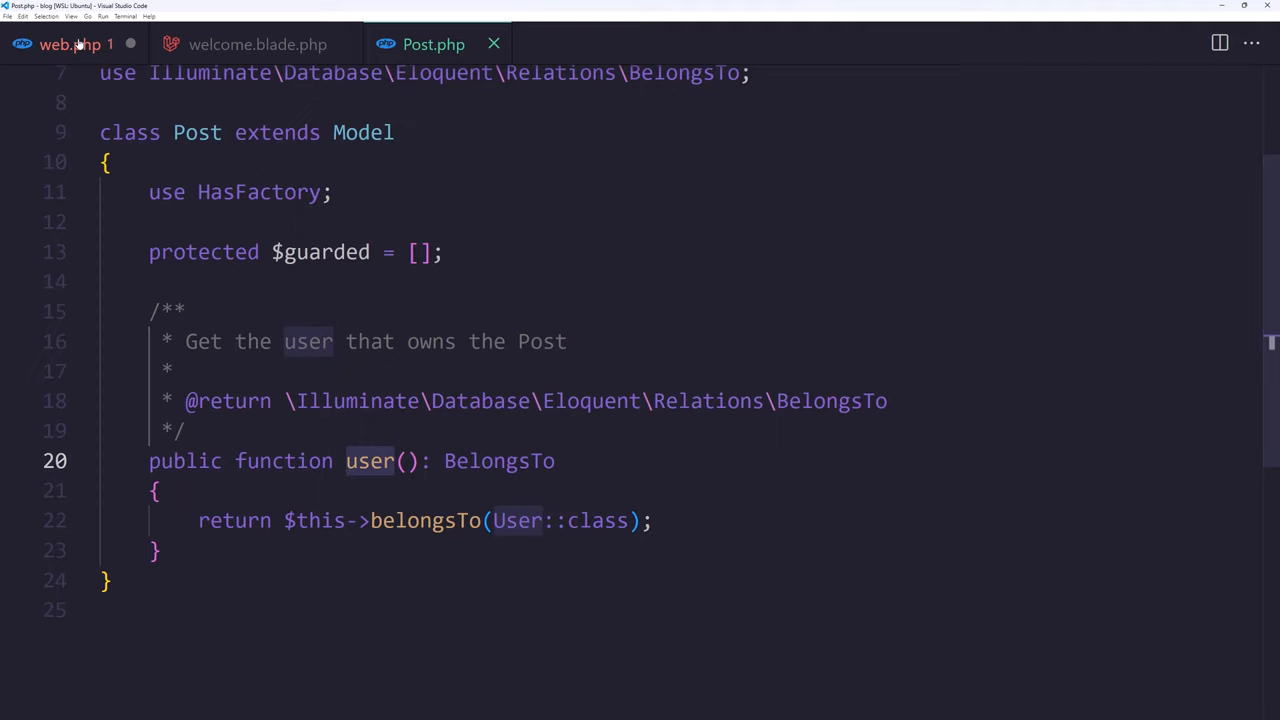
{"action": "left_click", "coordinate": [70, 44]}
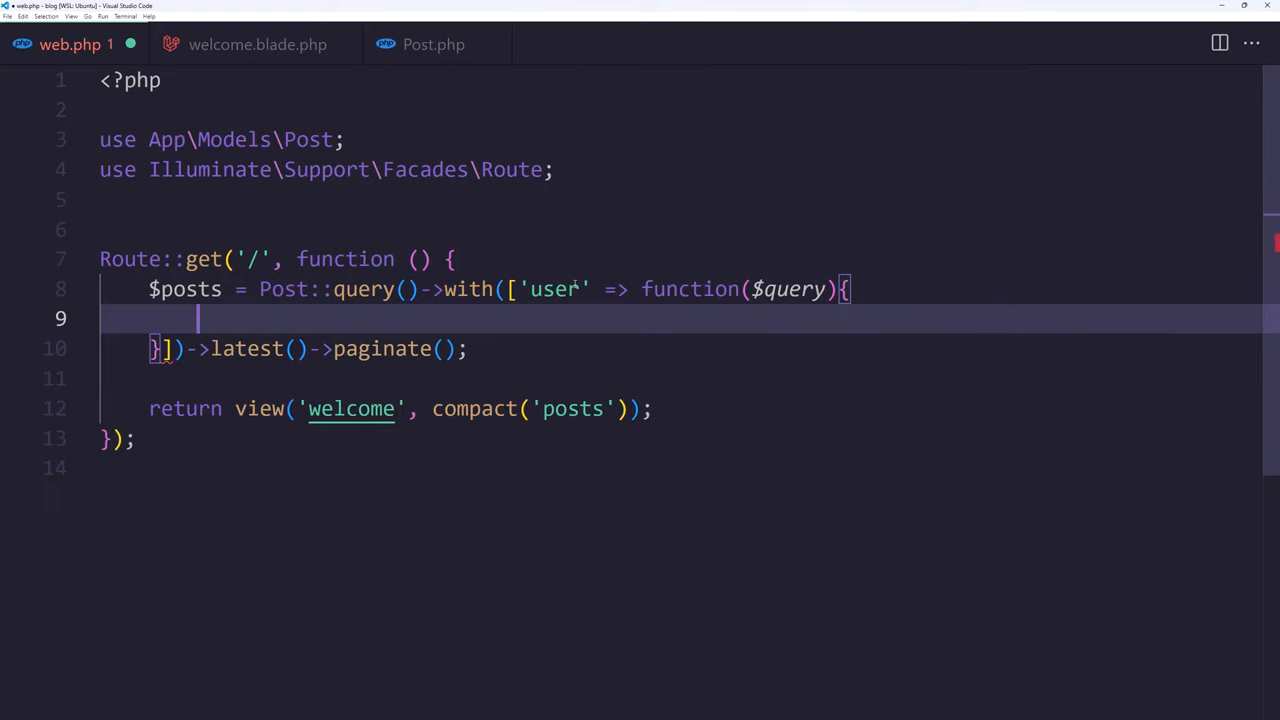
Fill the user eager-load closure with $query->select('name')
{"action": "type", "text": "$query"}
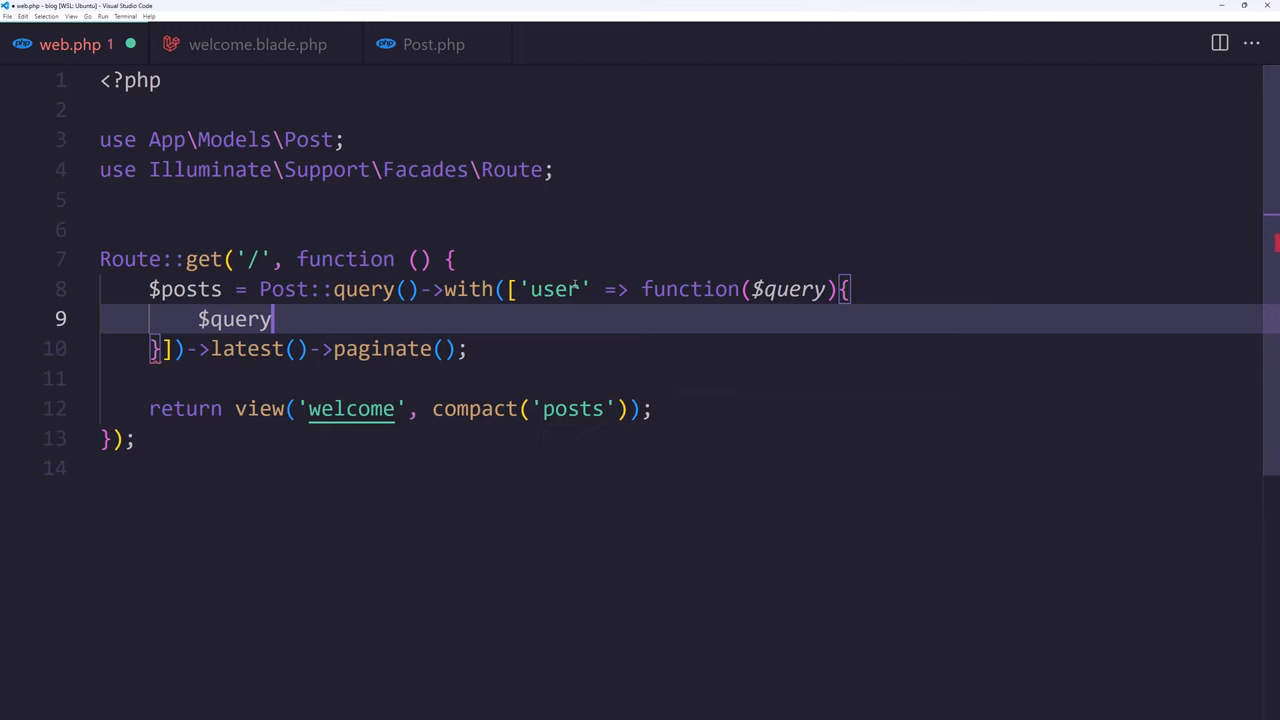
{"action": "type", "text": "->select"}
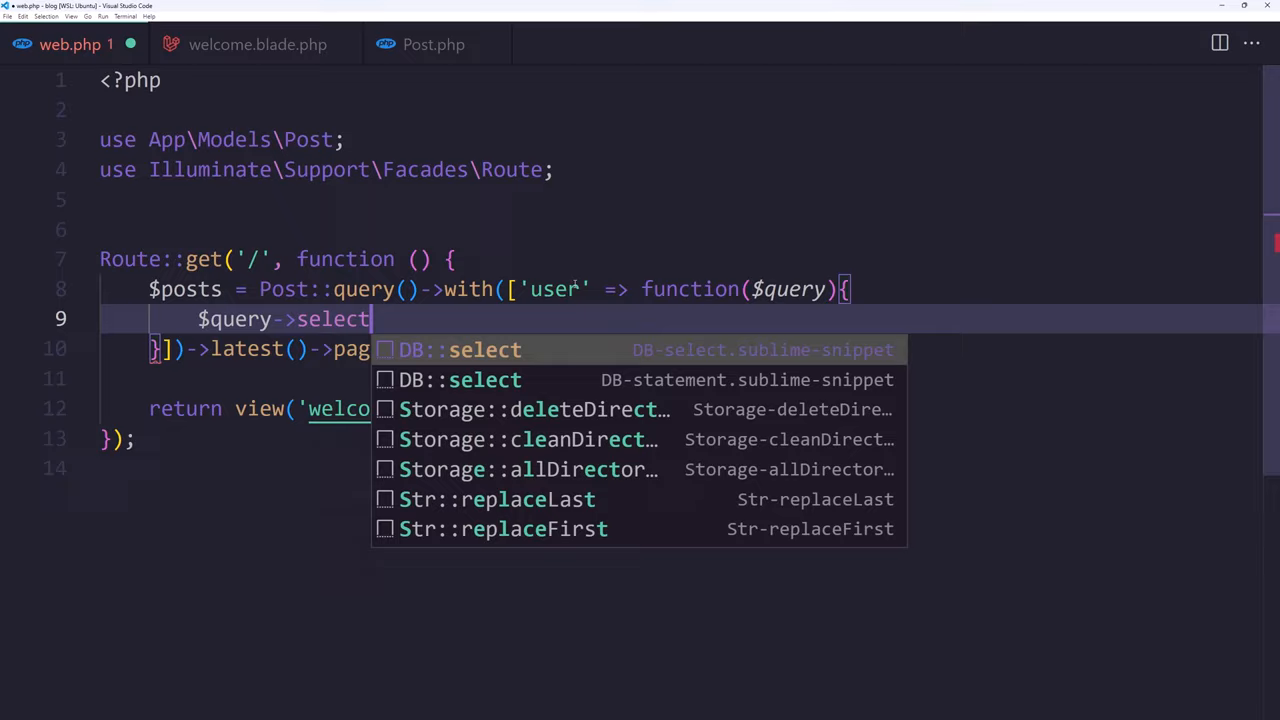
{"action": "type", "text": "('name');"}
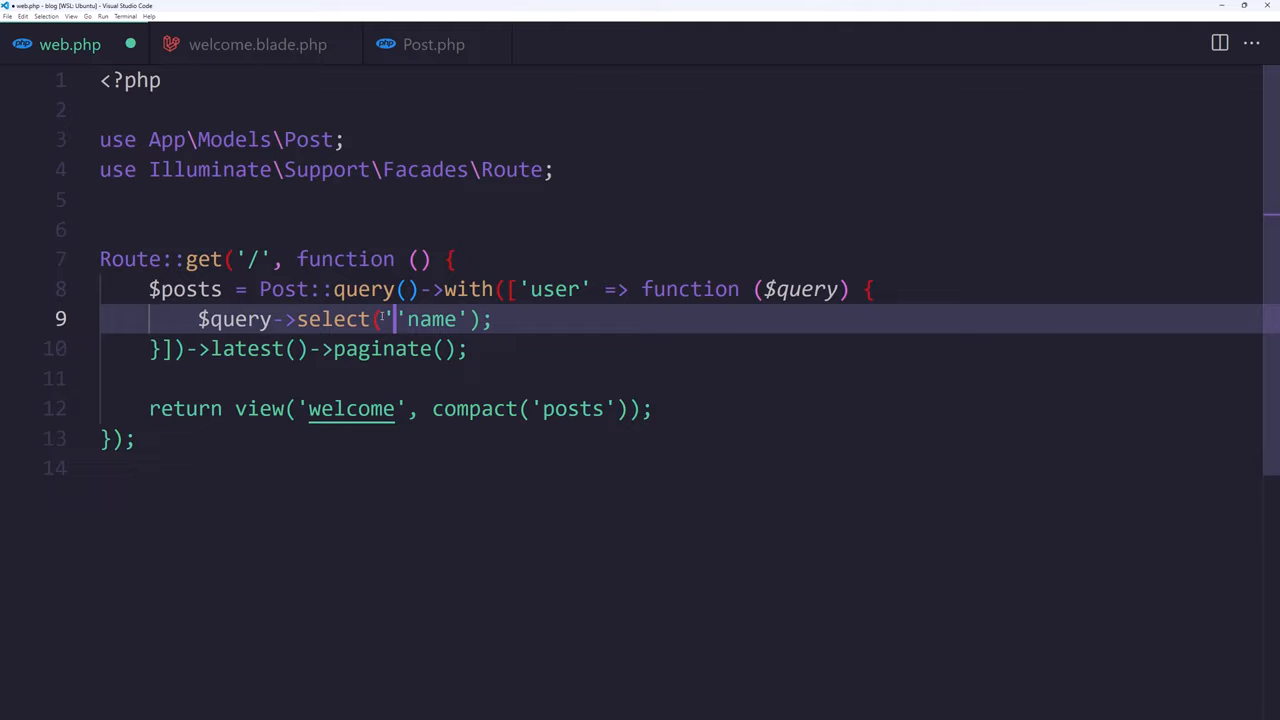
Add 'id' before 'name' in the select() call
{"action": "type", "text": "'id',"}
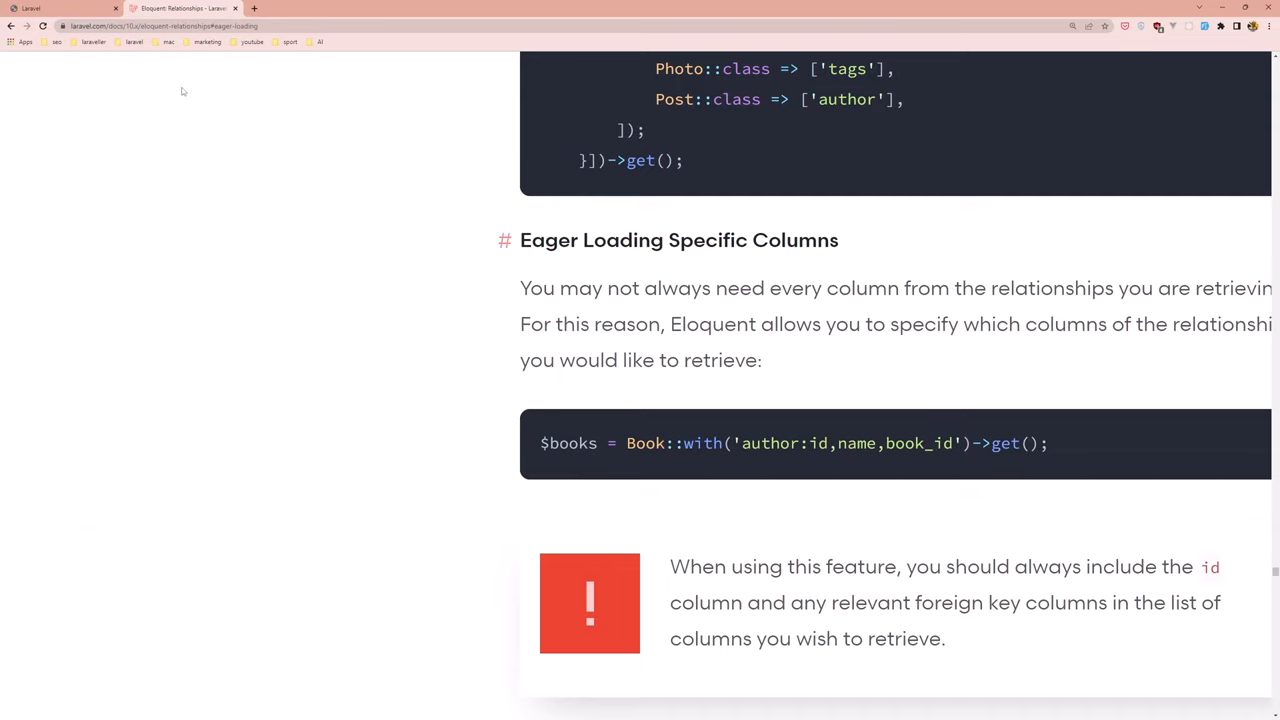
Scroll to the Eager Loading Specific Columns docs and select the example column list
{"action": "scroll", "scroll_direction": "down", "scroll_amount": 3}
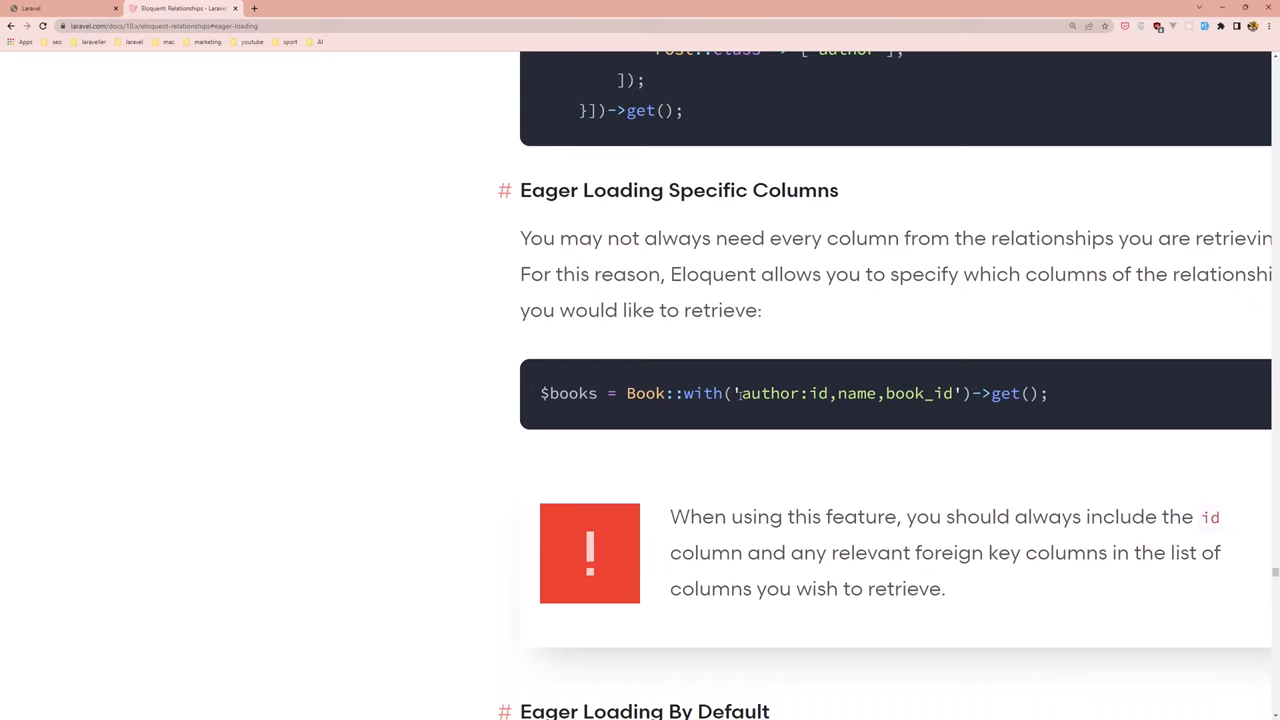
{"action": "double_click", "coordinate": [817, 393]}
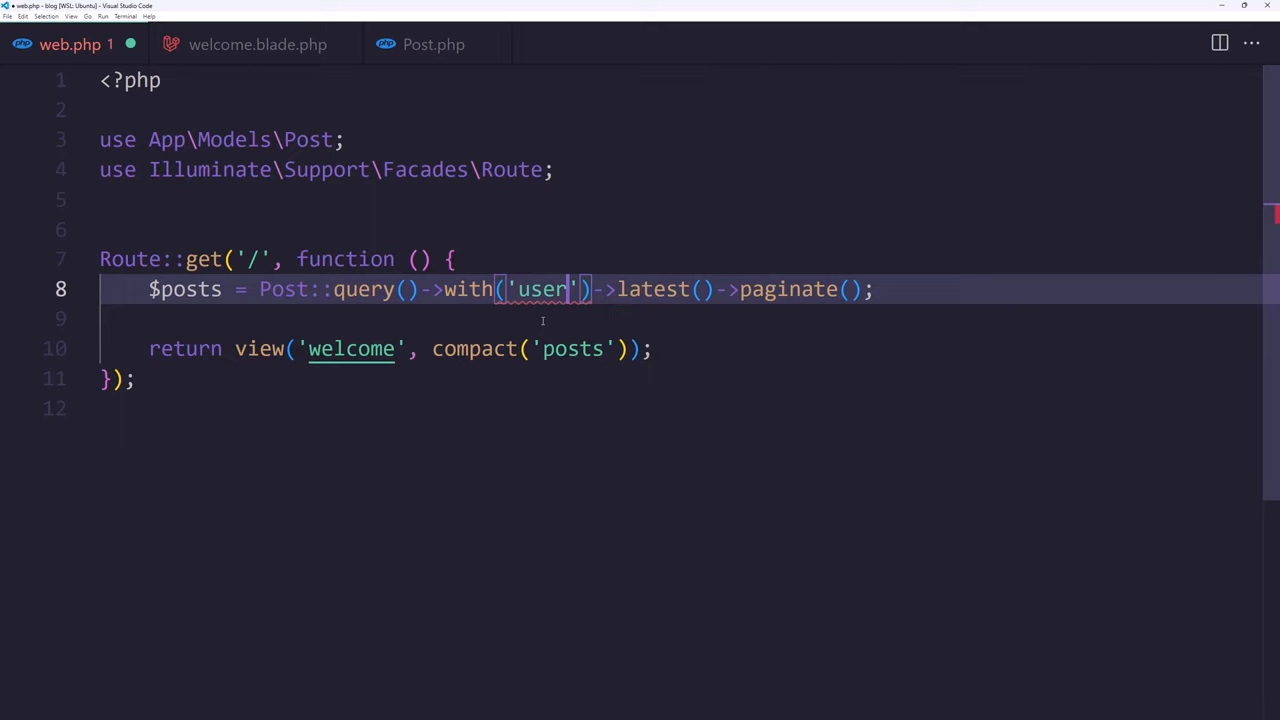
Change the eager load to with('user:id')
{"action": "type", "text": ":id"}
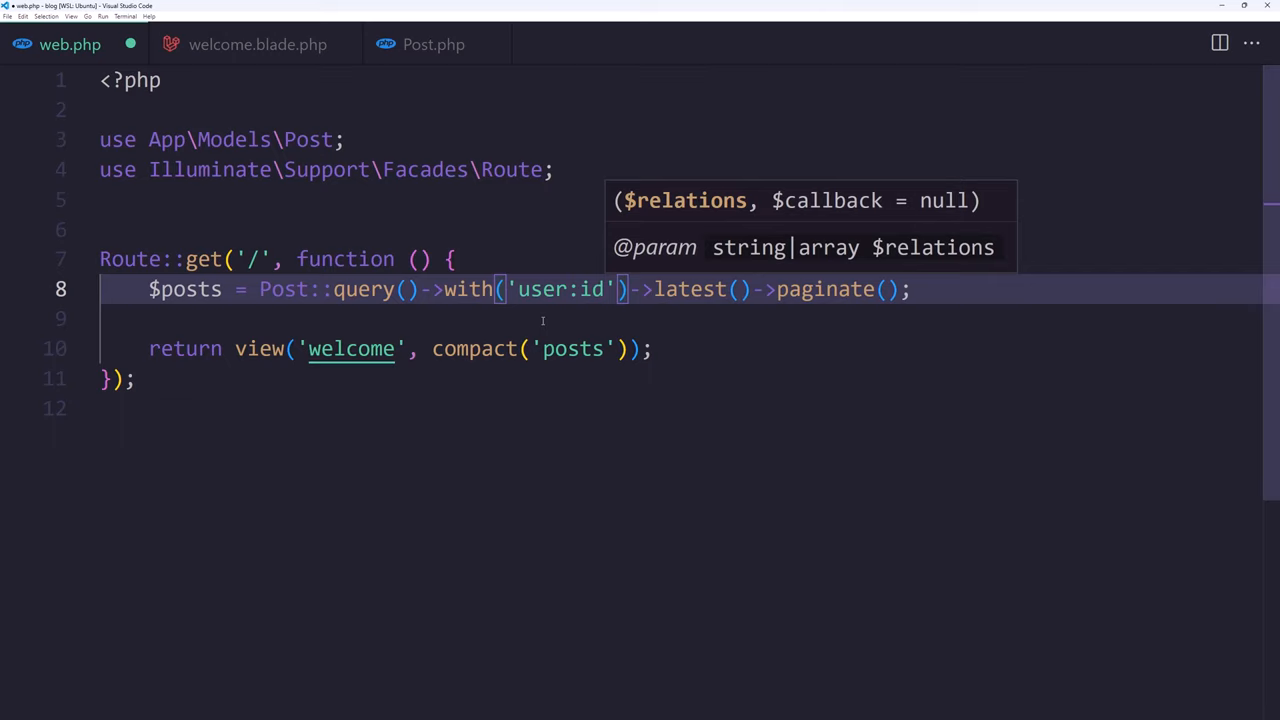